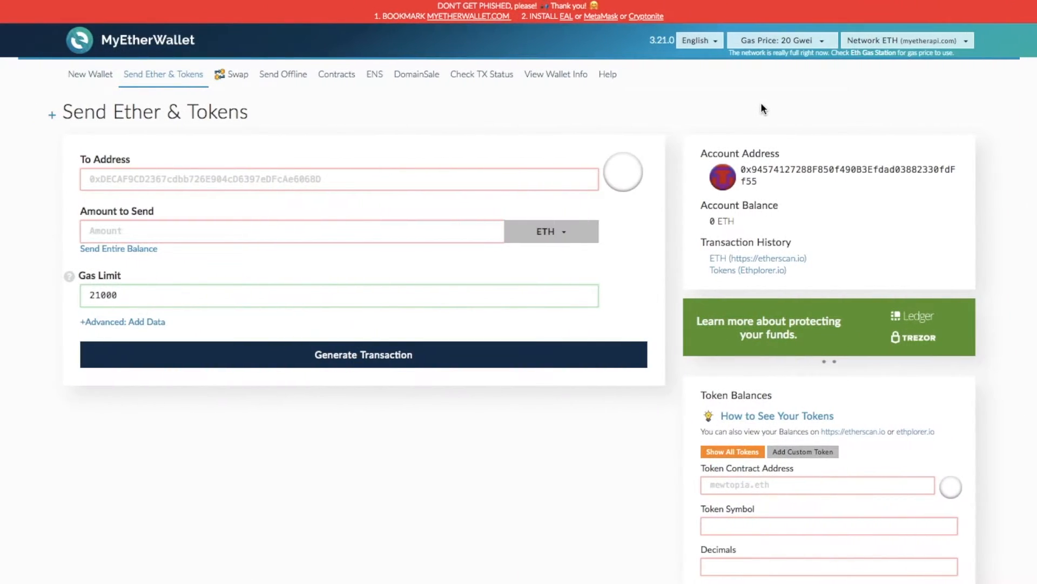
Reach MetaMask's Import Account screen with Private Key as the import type.
{"action": "left_click", "coordinate": [1030, 5]}
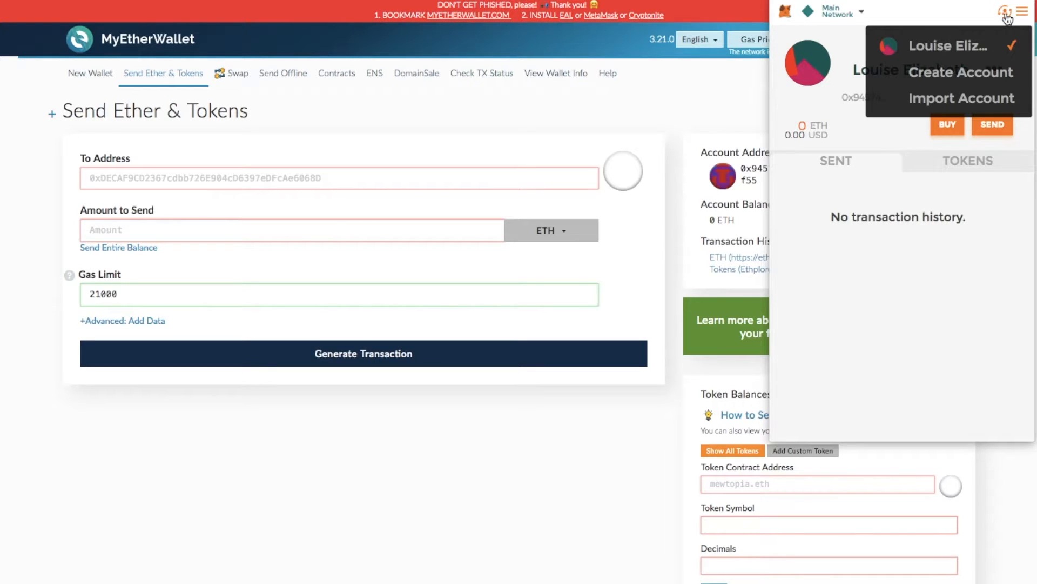
{"action": "left_click", "coordinate": [962, 98]}
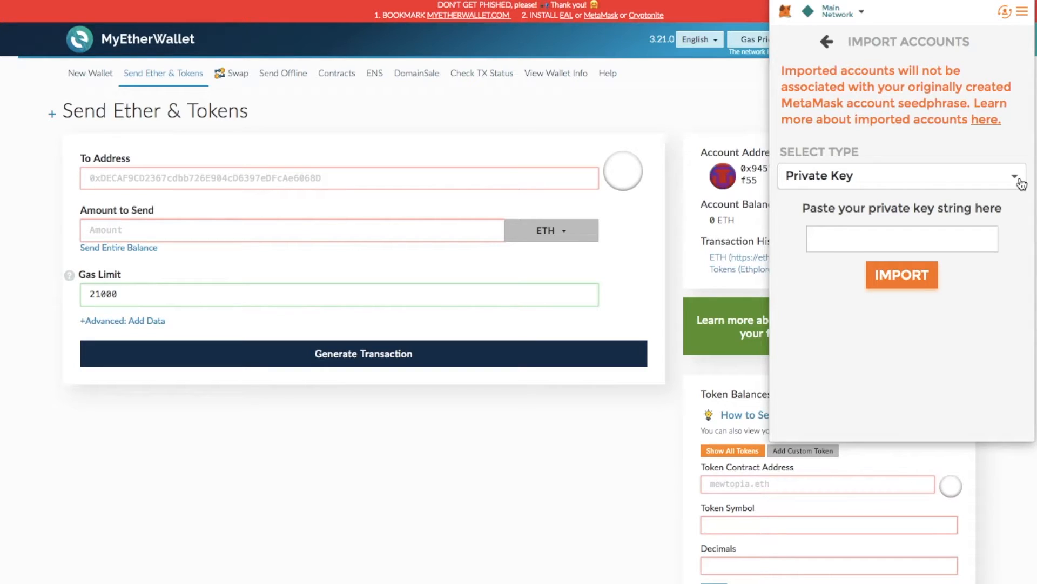
{"action": "left_click", "coordinate": [900, 175]}
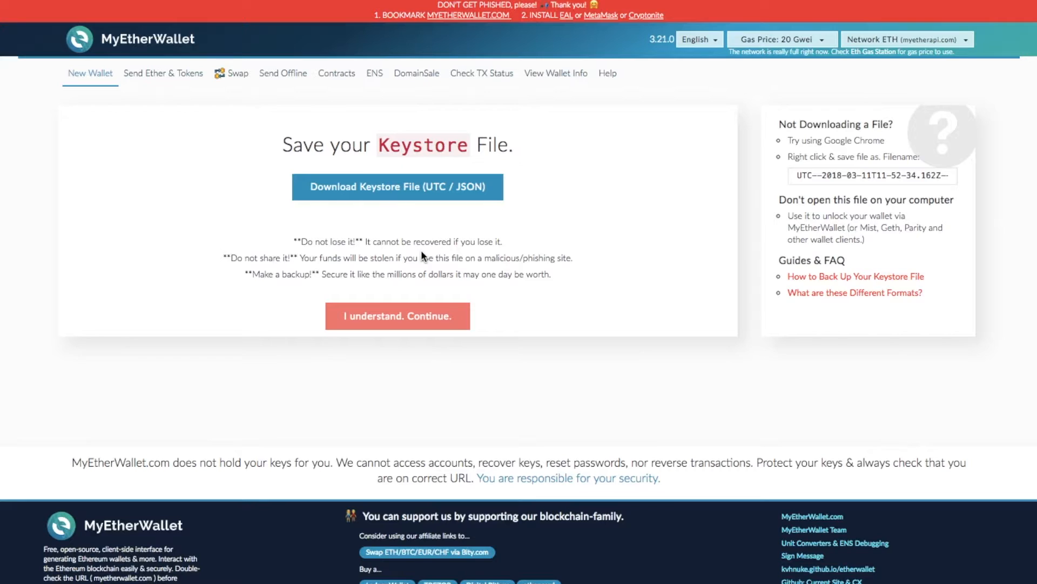
Continue past the keystore file step to reveal the new wallet's private key.
{"action": "left_click", "coordinate": [396, 315]}
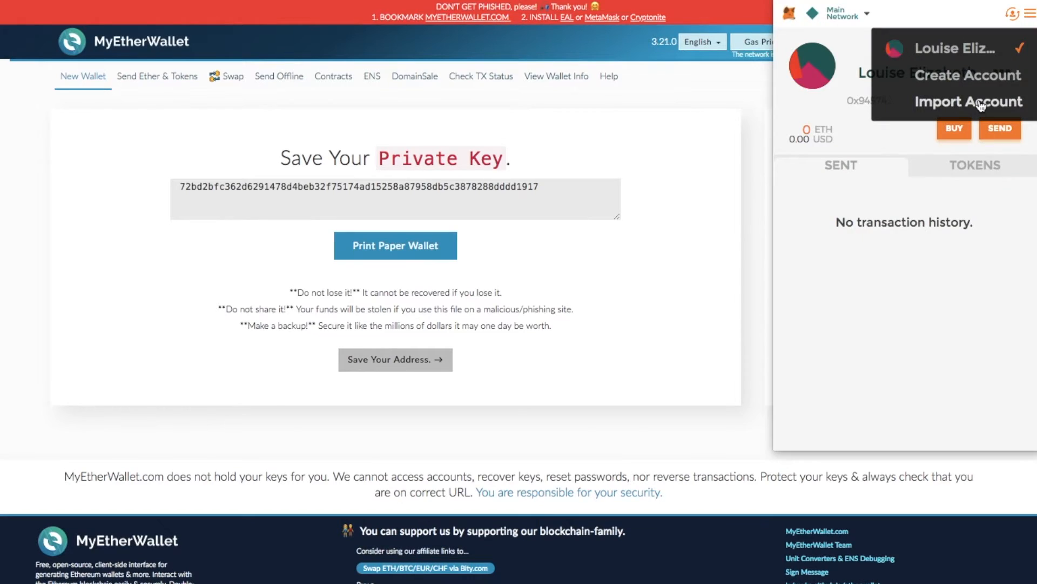
Import the pasted private key as a new account and rename it 'MyEtherw'.
{"action": "left_click", "coordinate": [968, 102]}
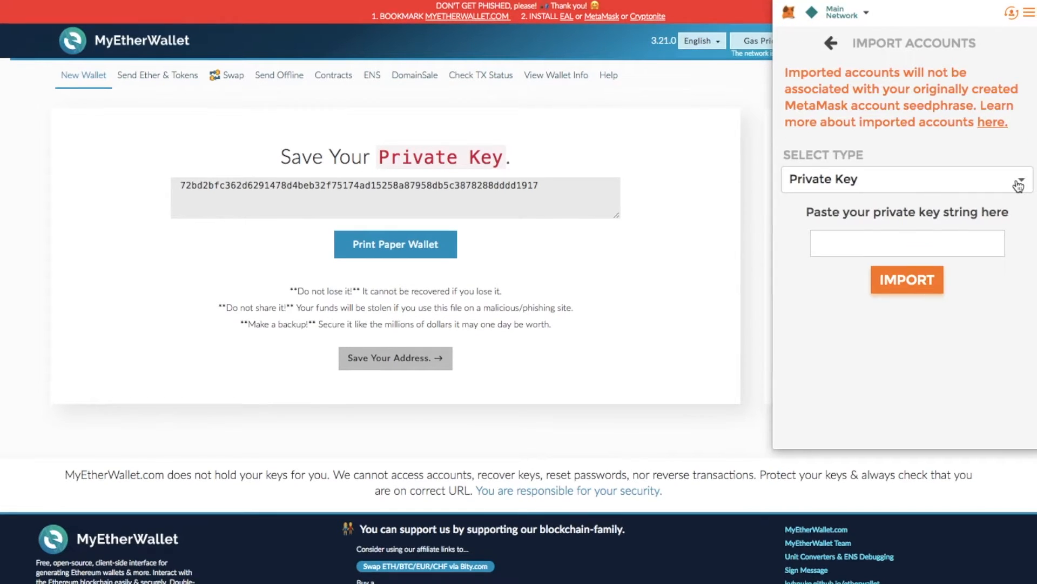
{"action": "right_click", "coordinate": [906, 243]}
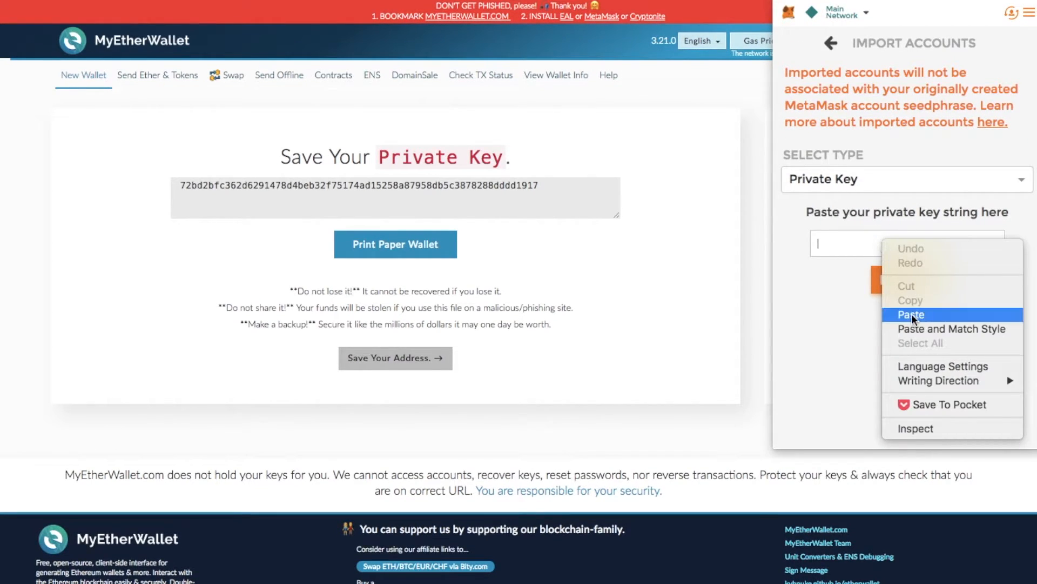
{"action": "left_click", "coordinate": [910, 315]}
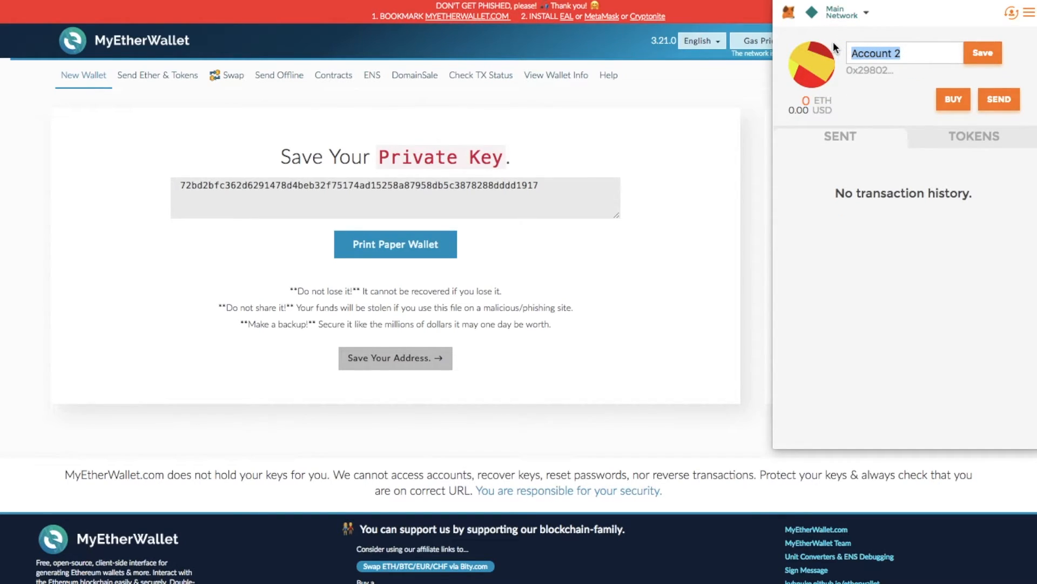
{"action": "type", "text": "MyEtherw"}
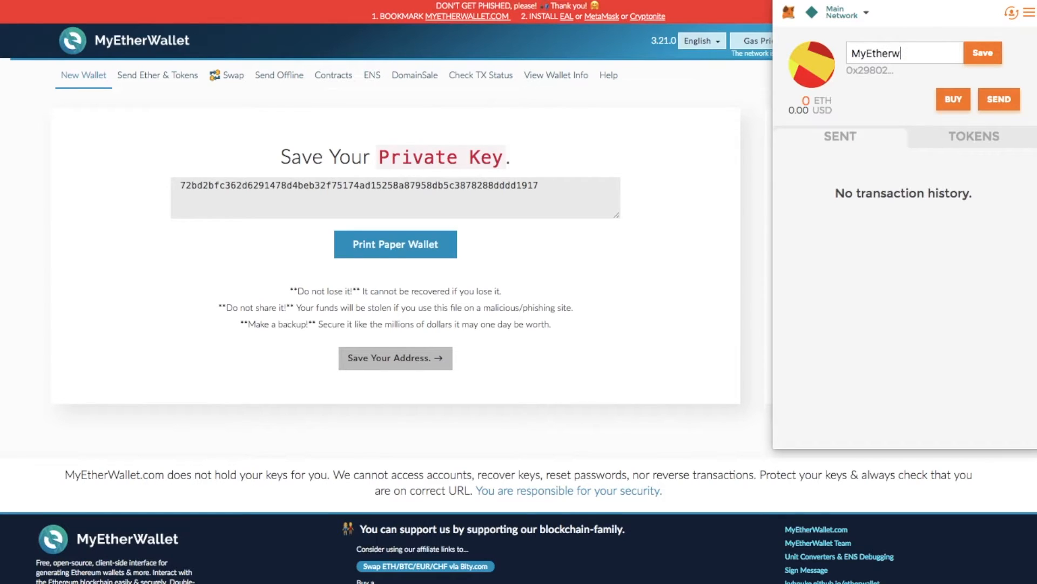
{"action": "left_click", "coordinate": [984, 53]}
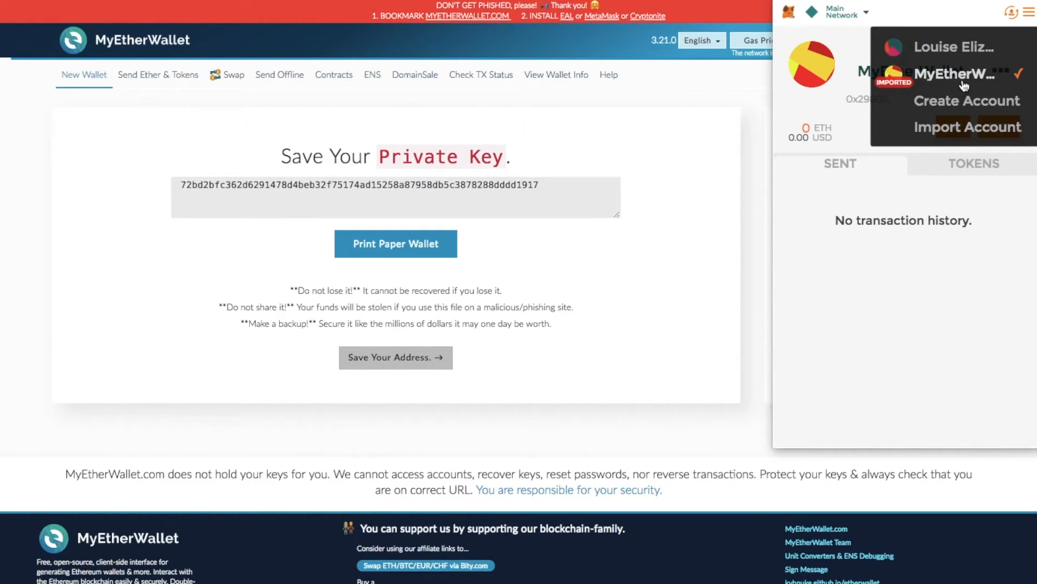
{"action": "mouse_move", "coordinate": [963, 56]}
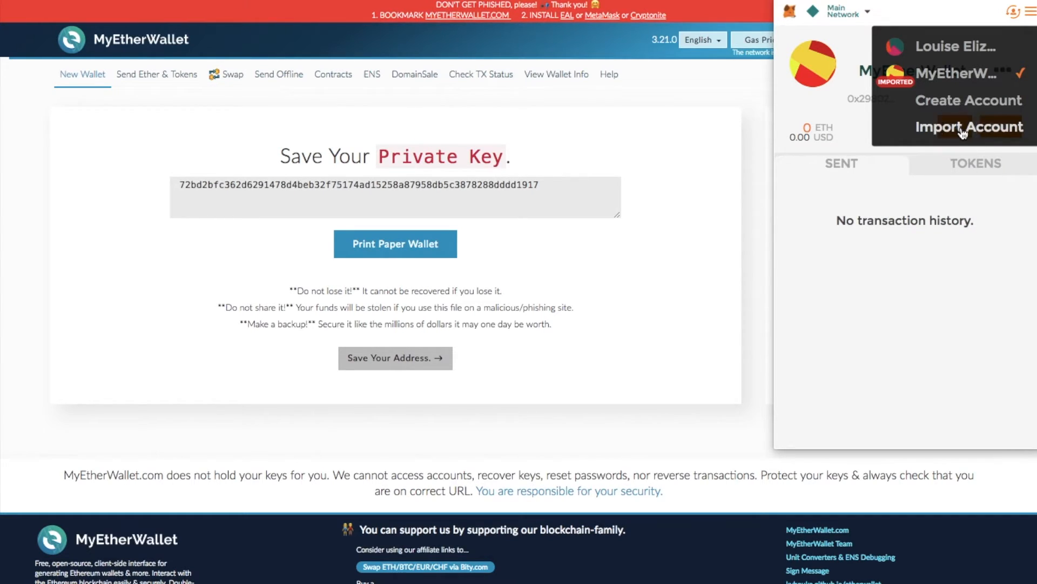
Import a wallet from its JSON keystore file and switch to the new Account 3.
{"action": "left_click", "coordinate": [969, 127]}
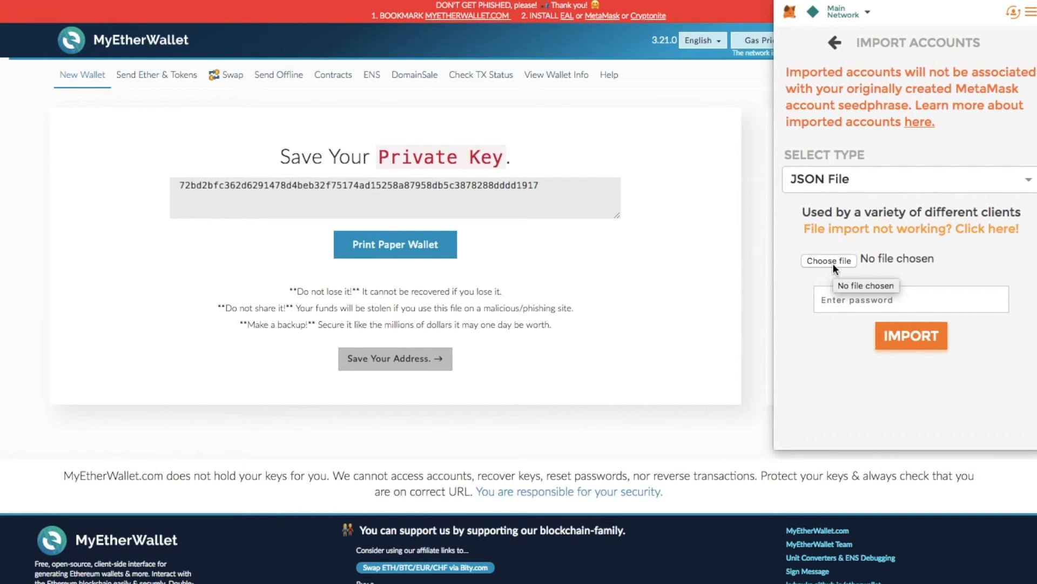
{"action": "left_click", "coordinate": [829, 261]}
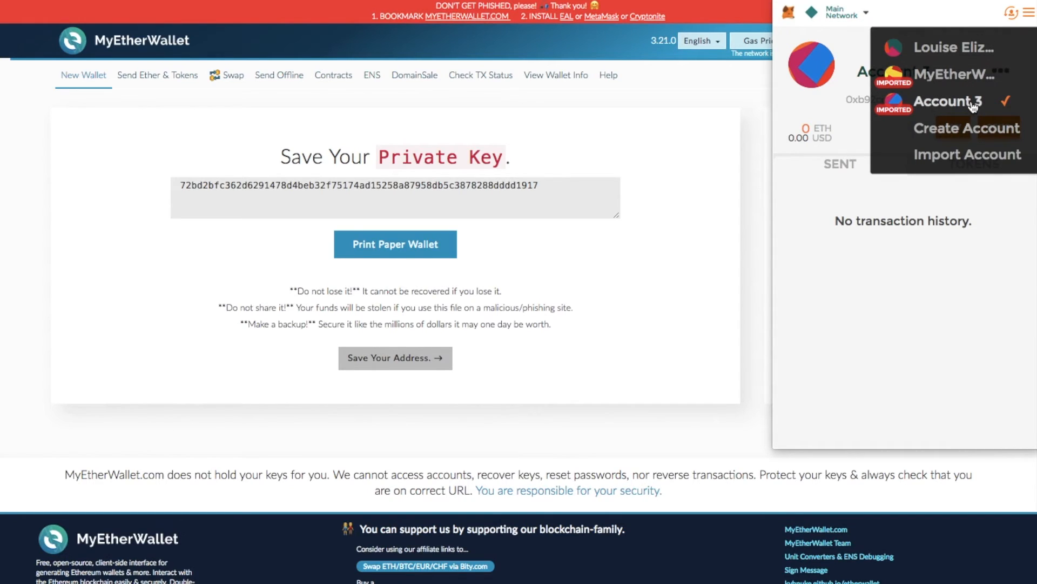
{"action": "left_click", "coordinate": [947, 101]}
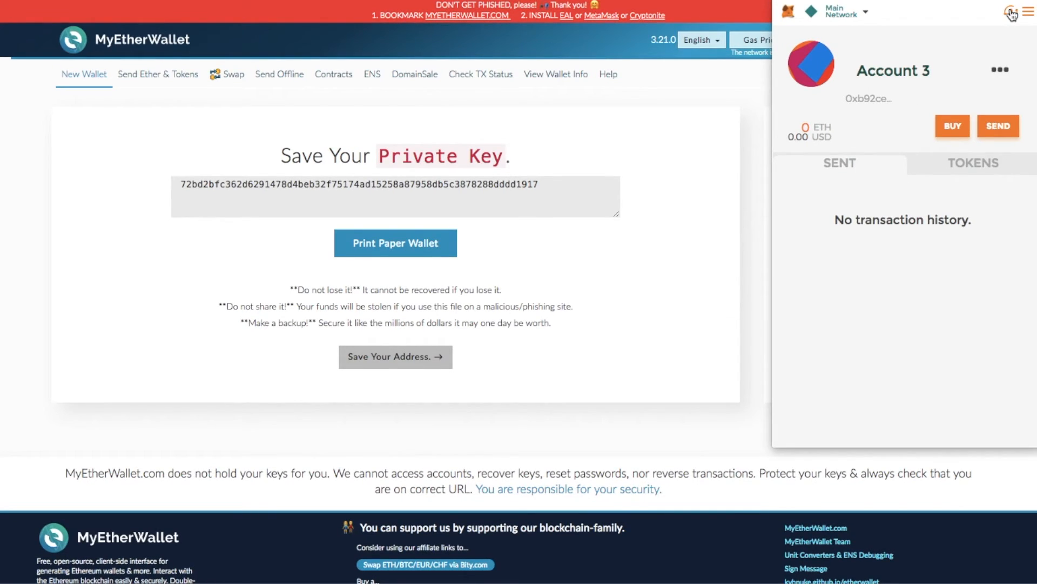